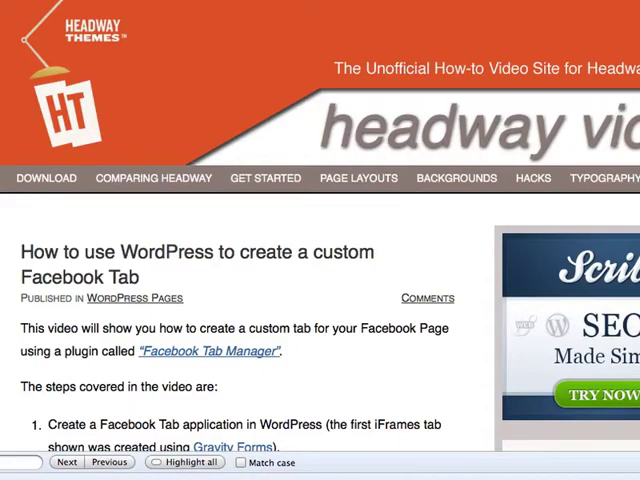
Enter the Visual Editor and bring up the Add choices under Leafs and Columns for a Featured Posts leaf
scroll(down, 3)
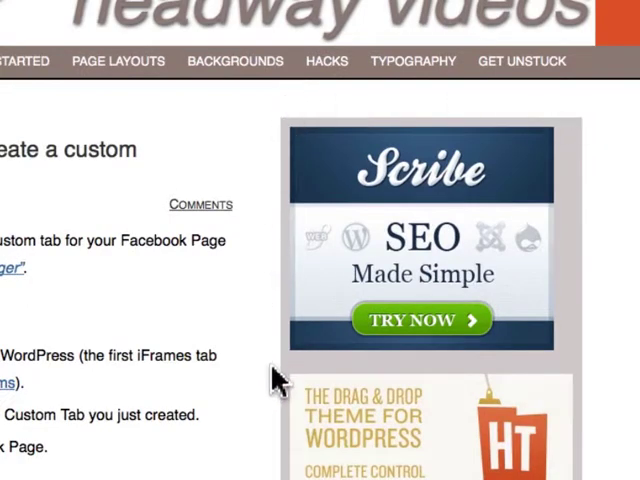
mouse_move(484, 222)
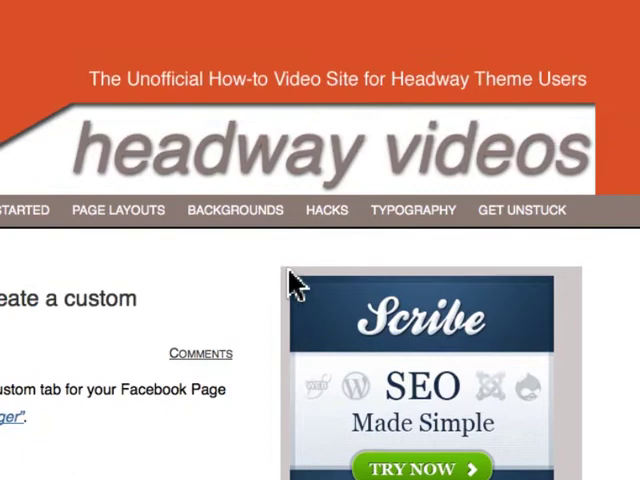
mouse_move(212, 464)
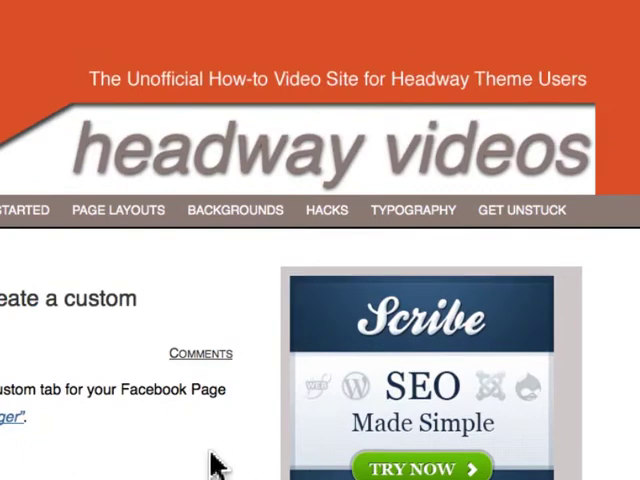
mouse_move(576, 304)
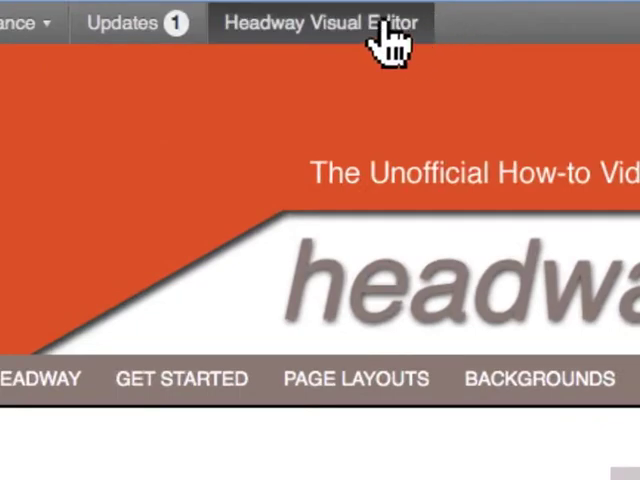
mouse_move(324, 50)
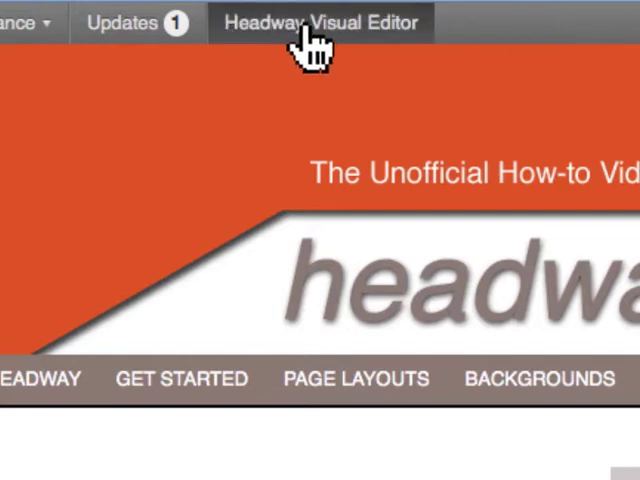
click(322, 22)
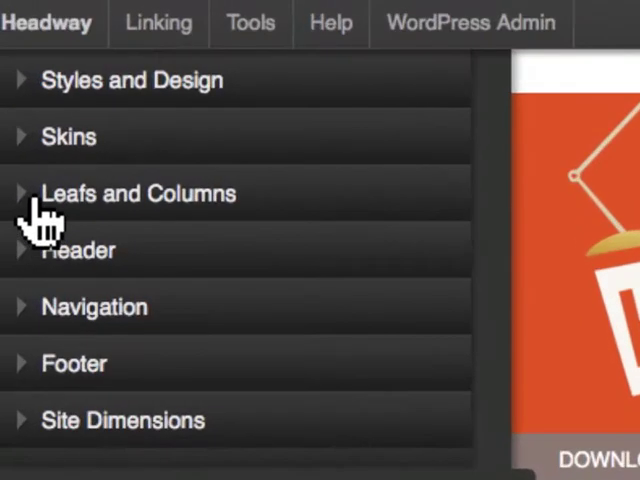
click(140, 192)
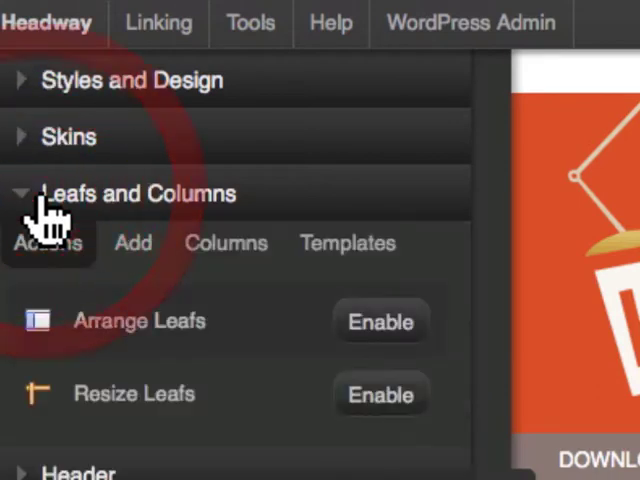
click(48, 244)
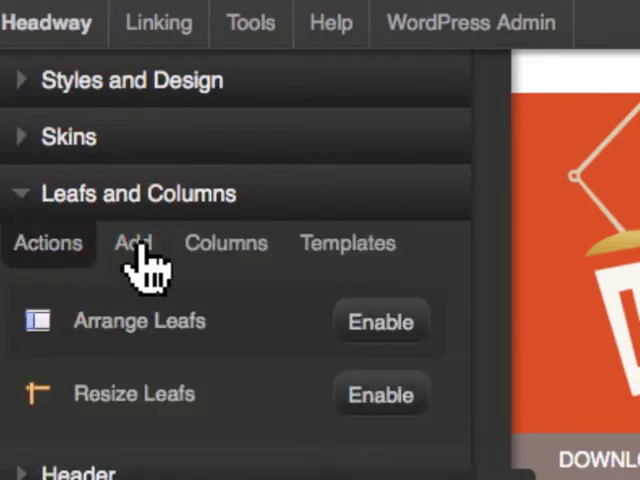
click(132, 242)
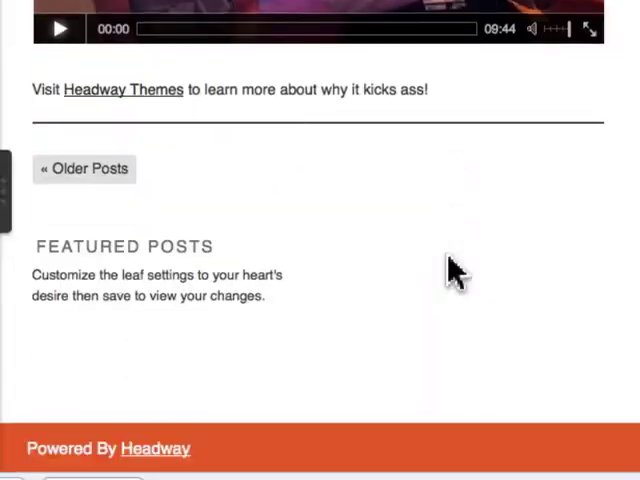
mouse_move(348, 176)
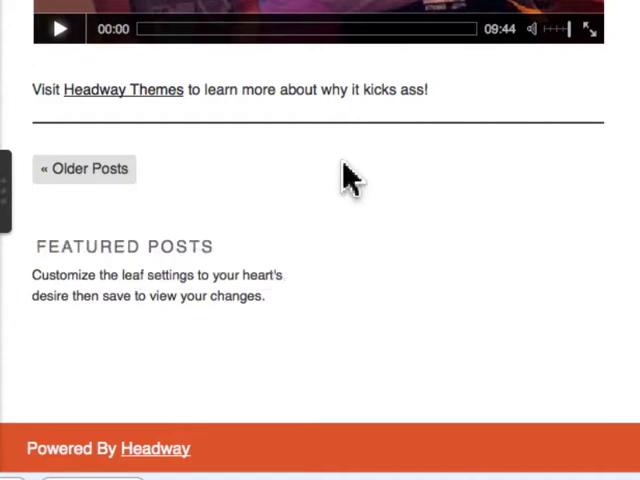
mouse_move(204, 228)
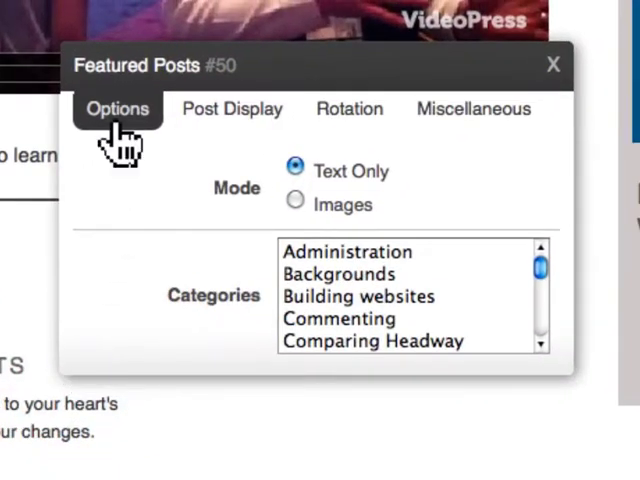
In the leaf's Options, keep Text Only mode and select the Administration category
click(348, 252)
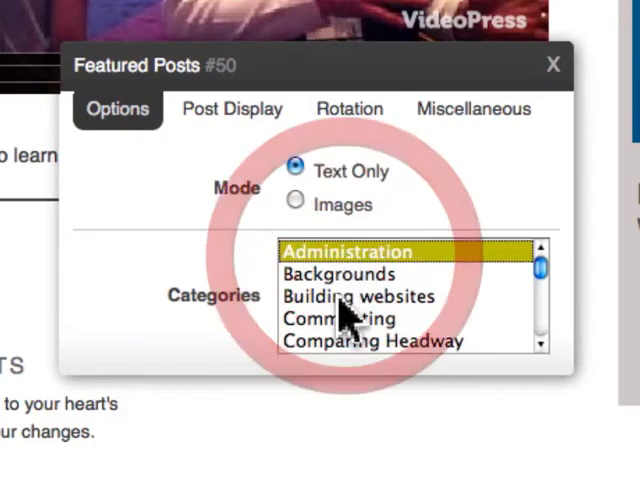
scroll(down, 3)
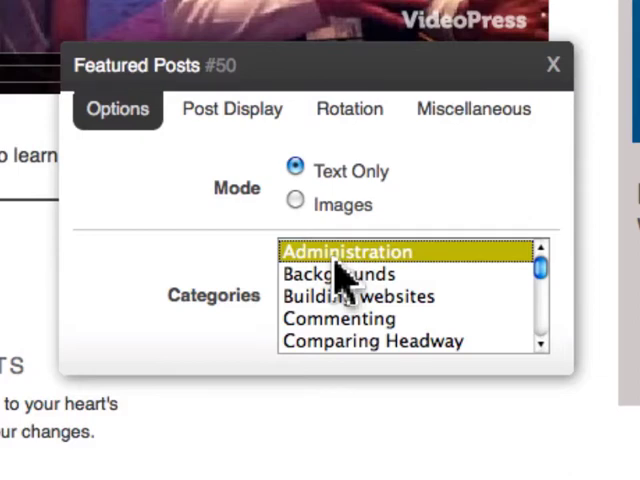
click(232, 108)
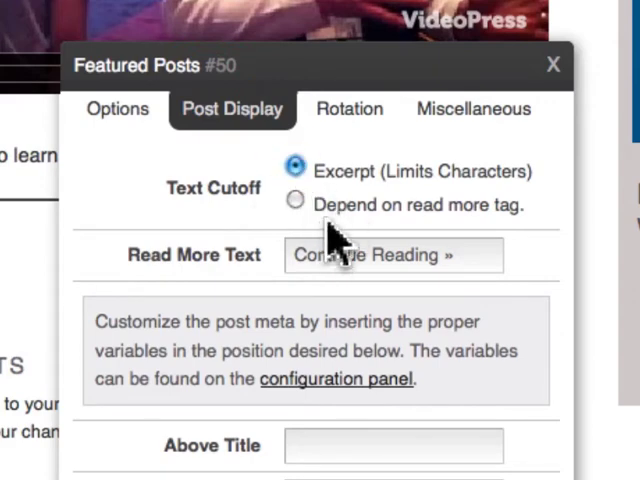
mouse_move(516, 228)
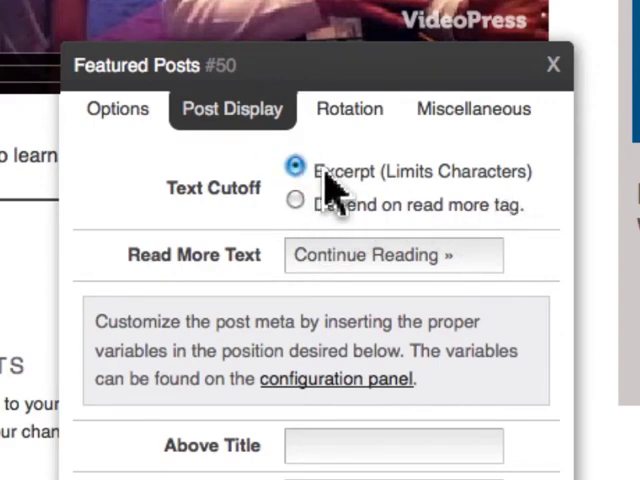
mouse_move(188, 322)
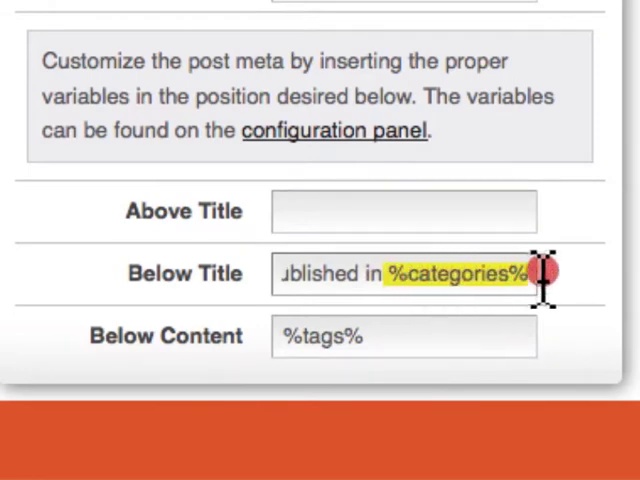
Set %categories% below titles, %tags% below content and %date% %comments% above titles
click(300, 336)
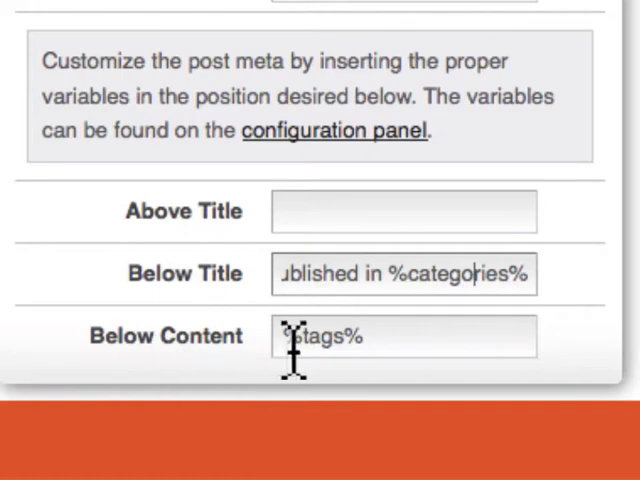
double_click(320, 336)
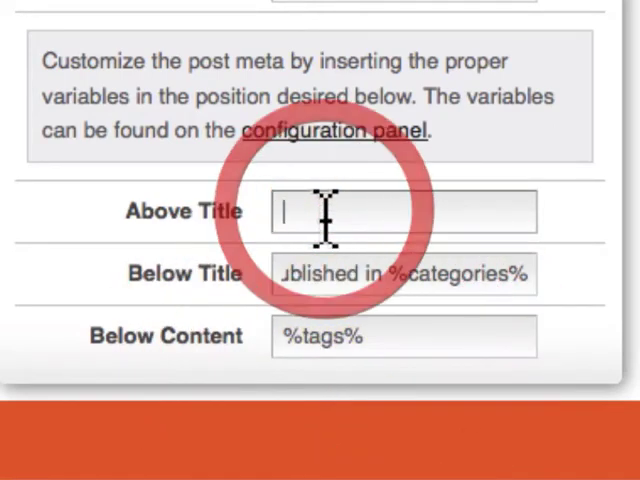
text(%date%)
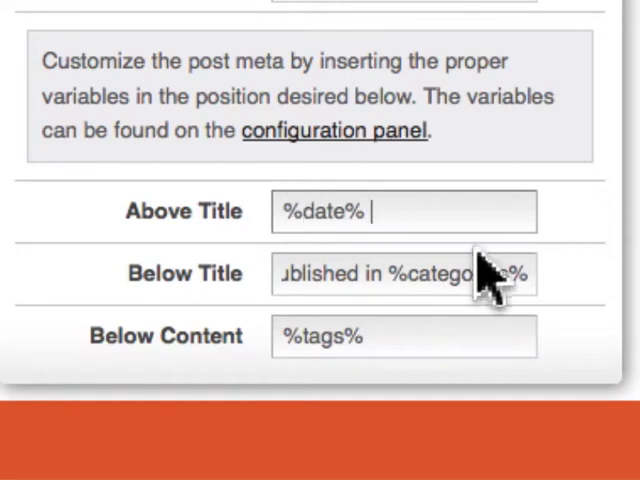
text(%comments%)
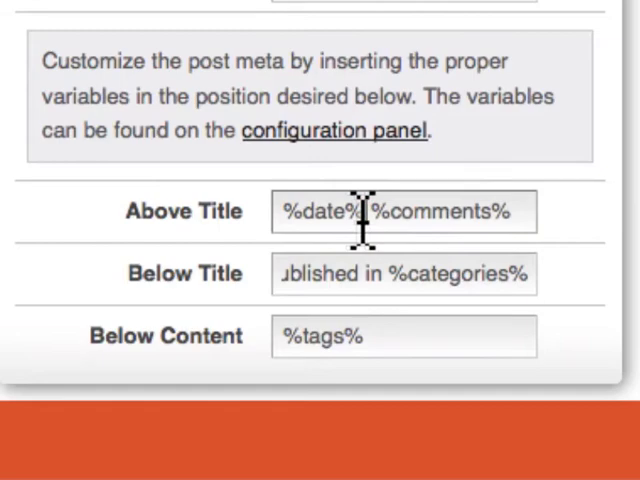
click(334, 76)
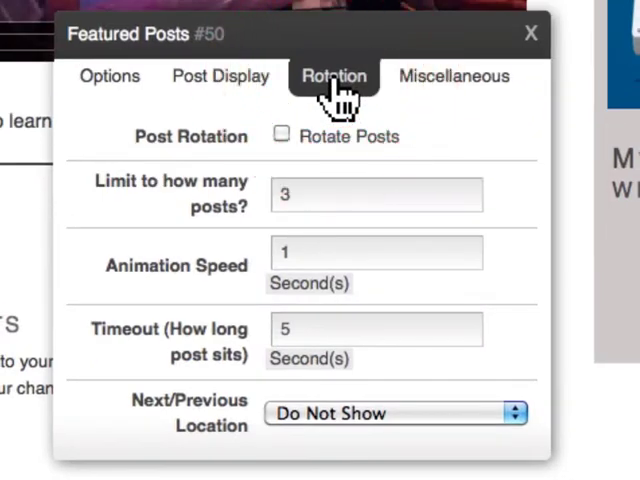
mouse_move(256, 160)
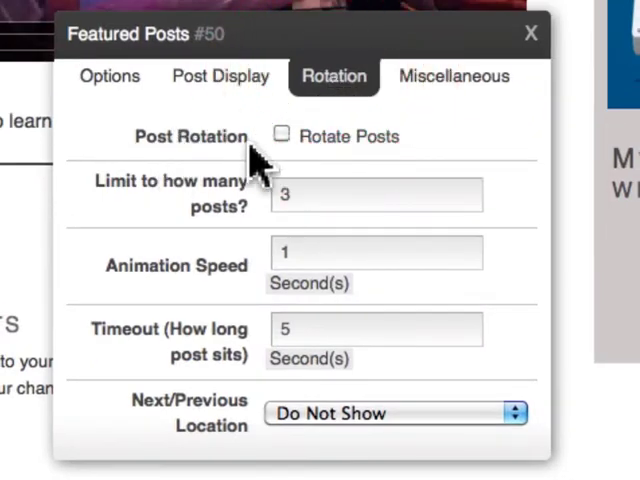
Enable Rotate Posts with a 5-second timeout, keeping 3 posts and 1-second animation
click(280, 136)
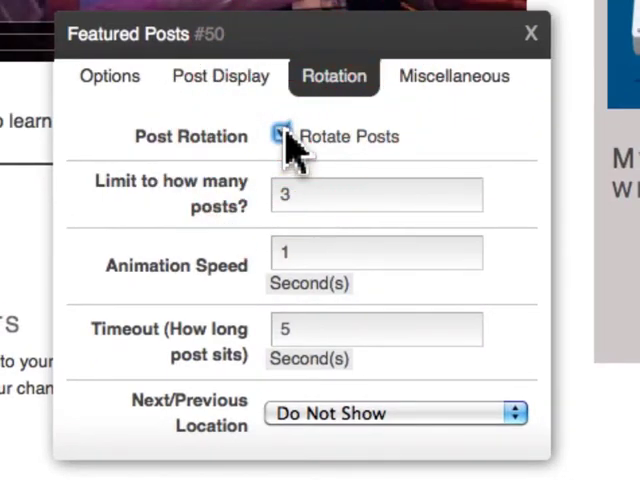
click(280, 136)
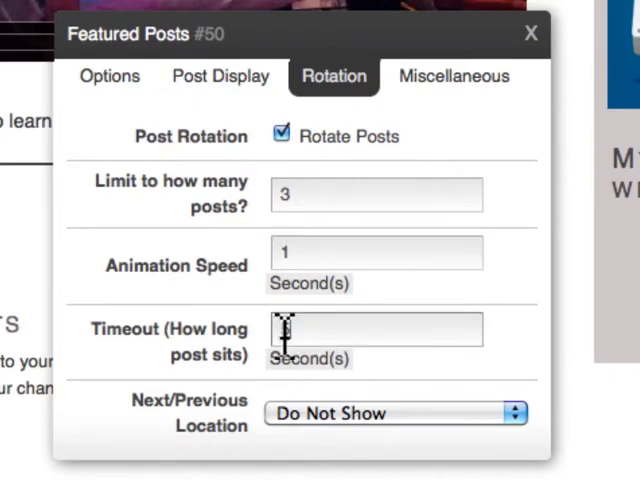
text(5)
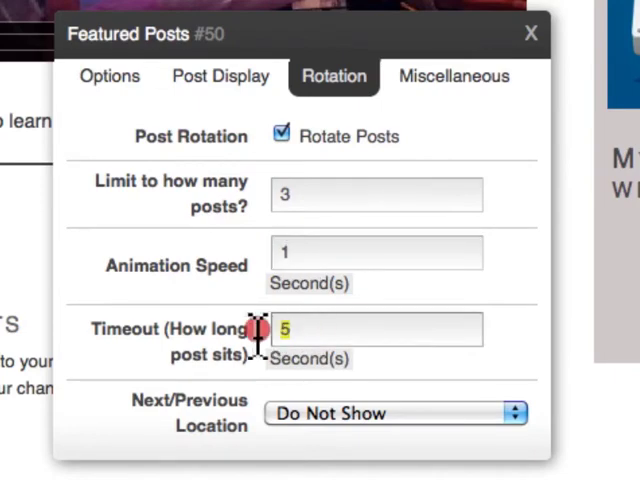
click(396, 412)
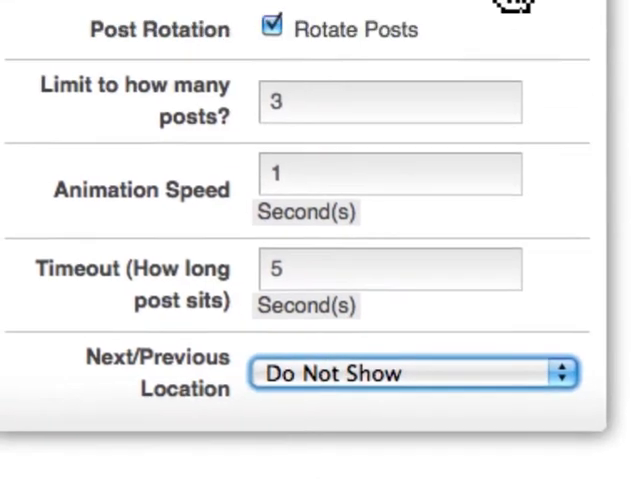
Review the Miscellaneous options (leaf title, title link, custom CSS class) before saving
click(500, 144)
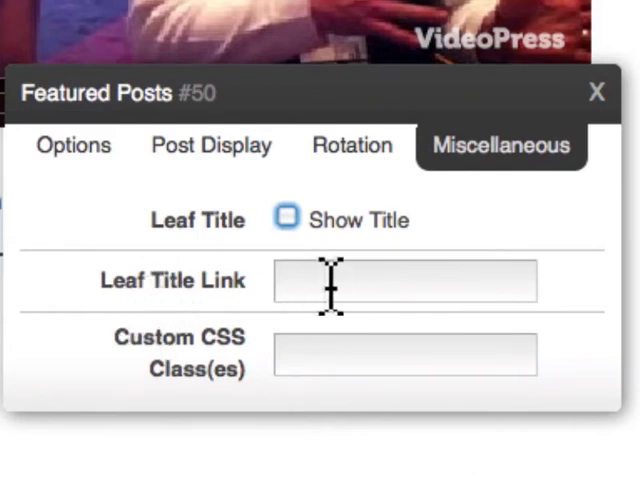
mouse_move(294, 356)
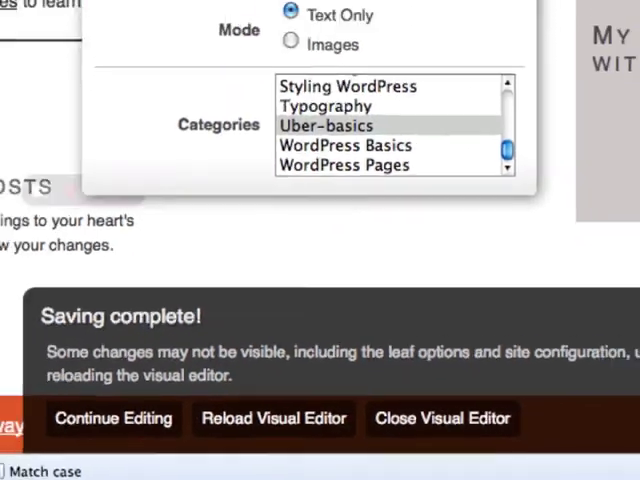
Dismiss the save notice with Continue Editing and view the Featured Posts showing Uber-basics posts
click(272, 418)
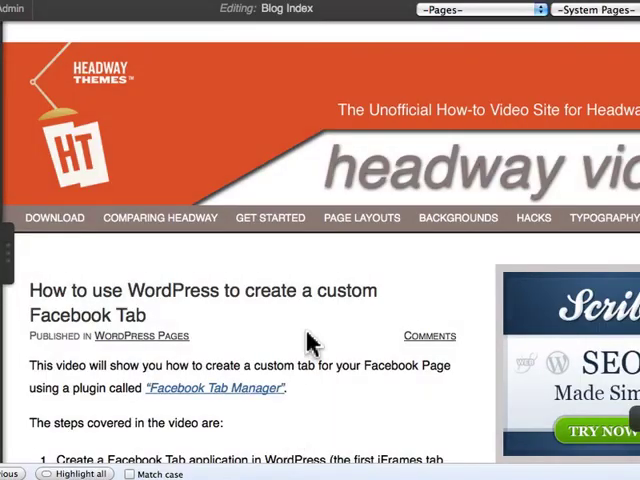
scroll(down, 3)
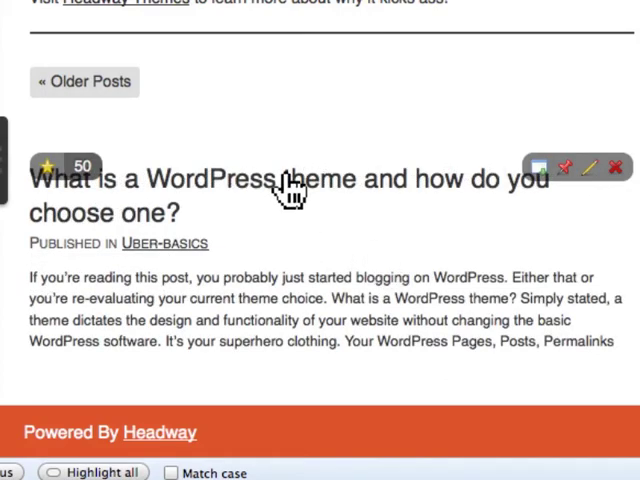
mouse_move(120, 304)
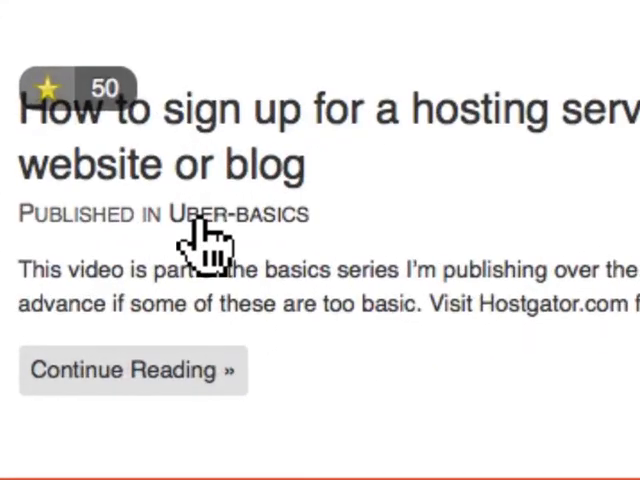
mouse_move(292, 238)
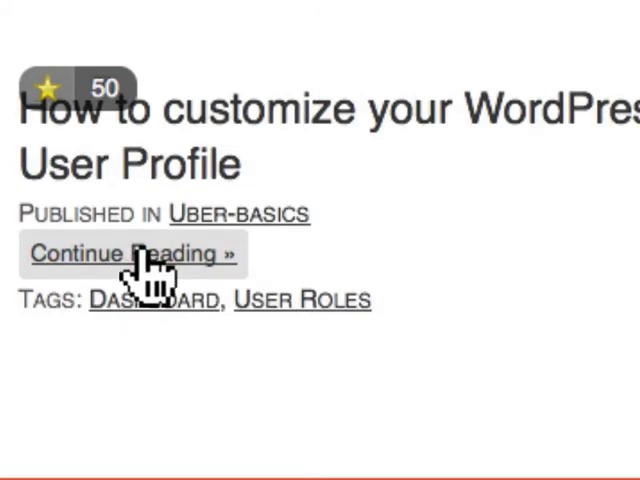
mouse_move(504, 208)
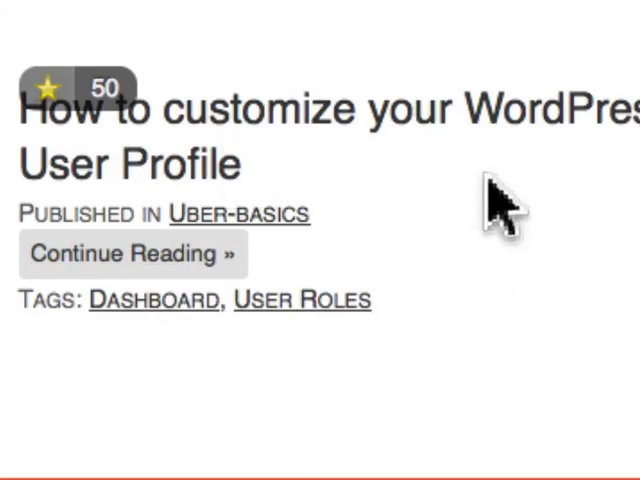